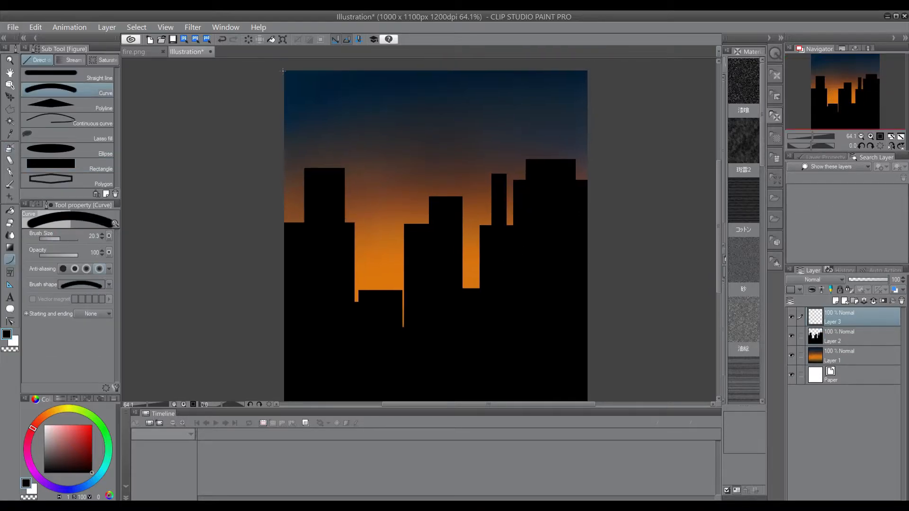
# Draw a chain-link fence section over the skyline, then spray coloured bokeh dots across the scene
pyautogui.moveTo(284, 72); pyautogui.dragTo(485, 106)
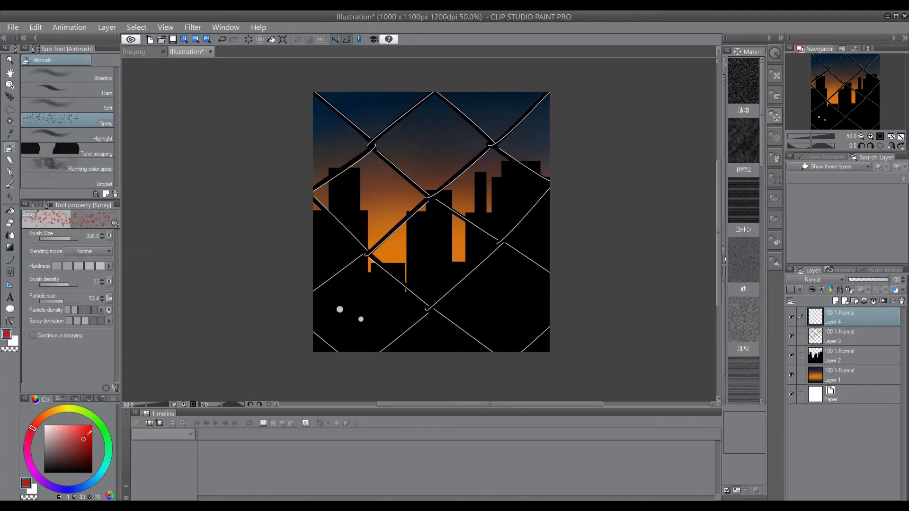
pyautogui.moveTo(339, 309); pyautogui.dragTo(454, 339)
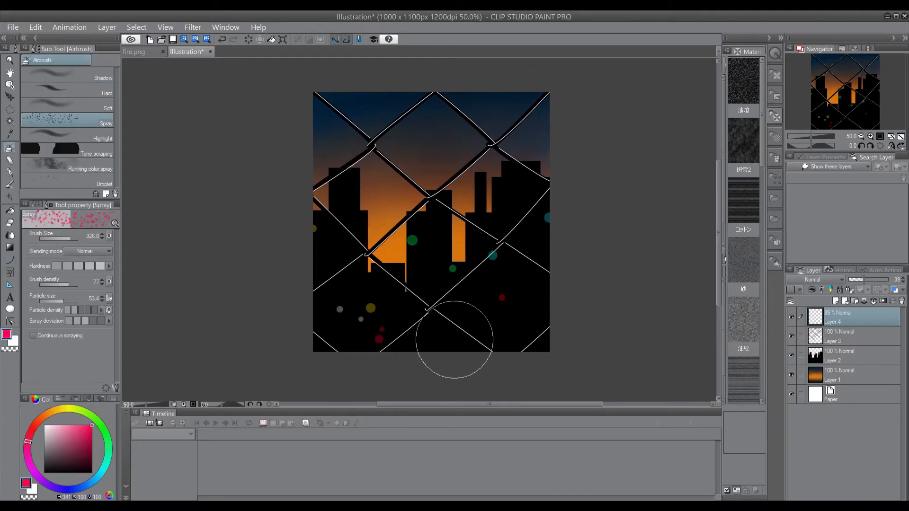